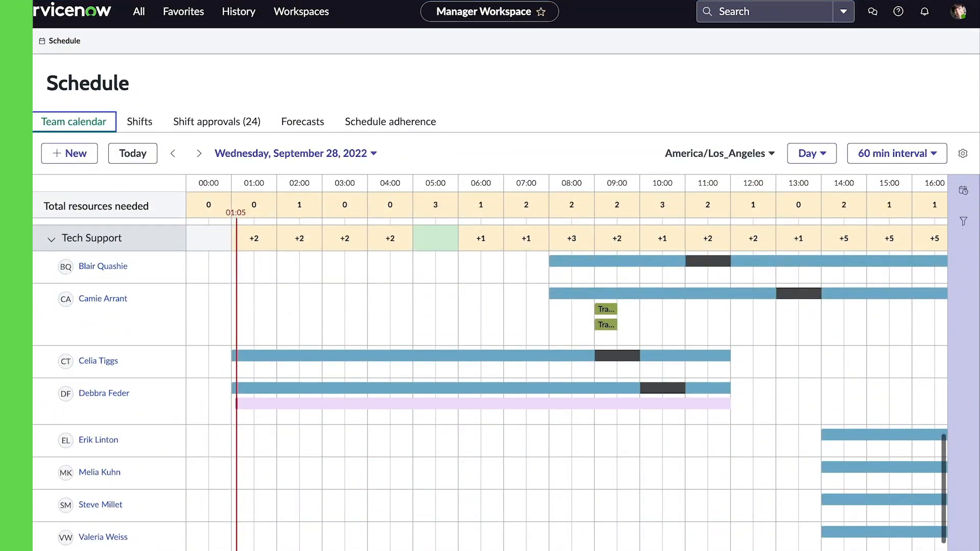
Step: Review last week's adherence and conformance charts, then log out to the sign-in page
left_click(389, 122)
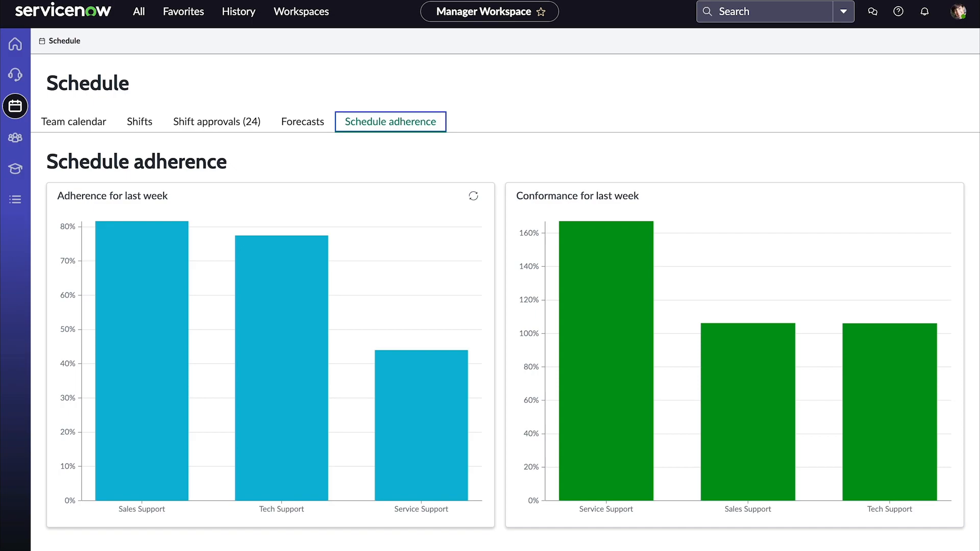
left_click(74, 121)
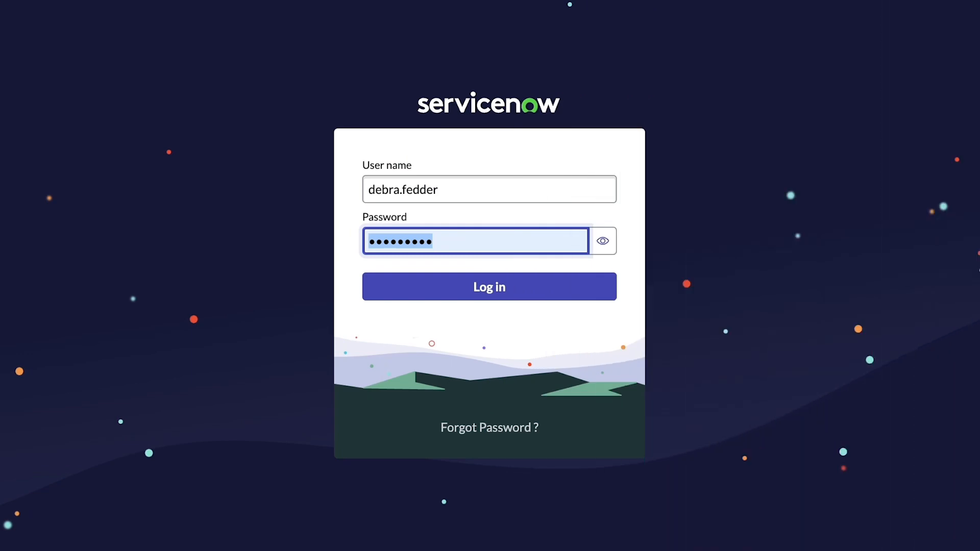
Step: Sign in as the agent and return to the manager's team calendar for September 28
left_click(489, 286)
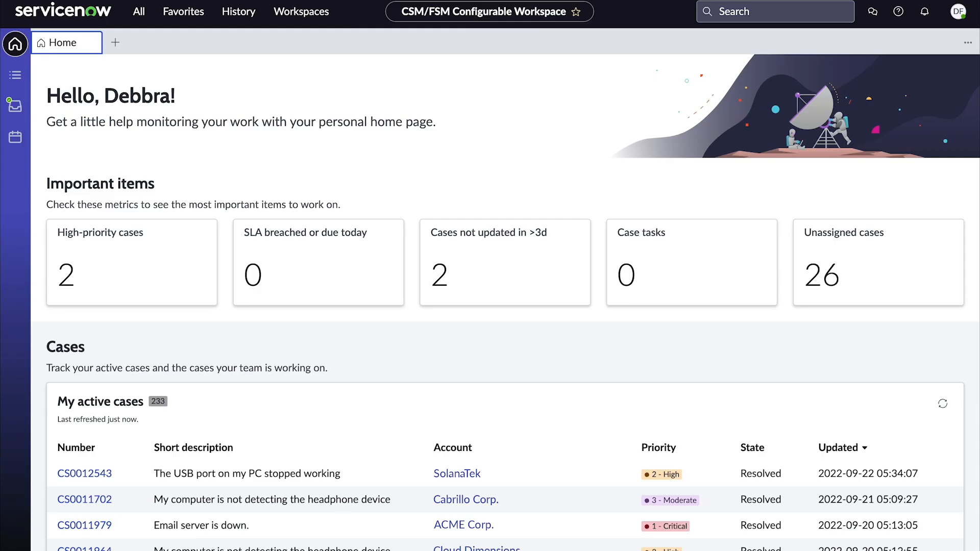
left_click(14, 105)
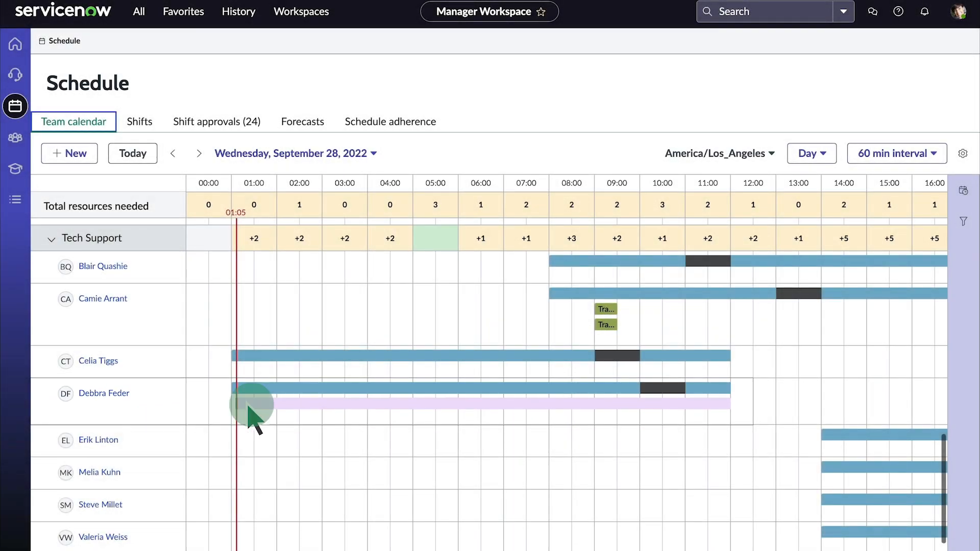
Step: Check the agent's clock-in mark on the team calendar before viewing the agent's inbox
left_click(254, 403)
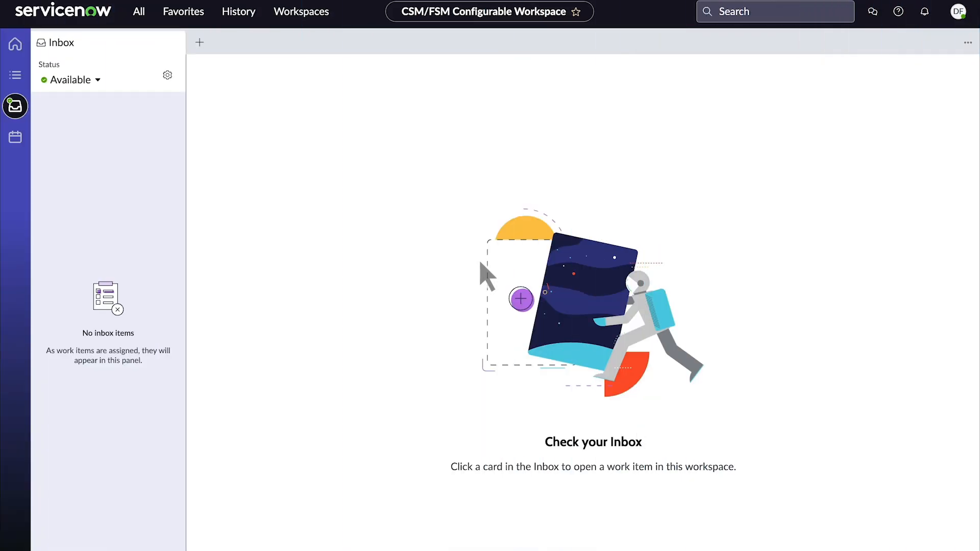
Step: Change the agent's availability status from Available, leaving a clock-out mark at 01:06
left_click(70, 80)
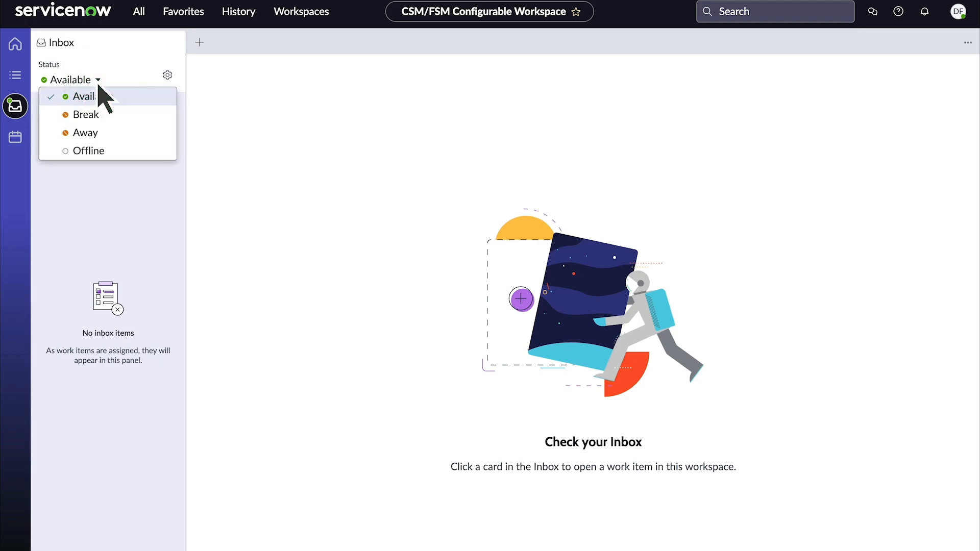
left_click(89, 150)
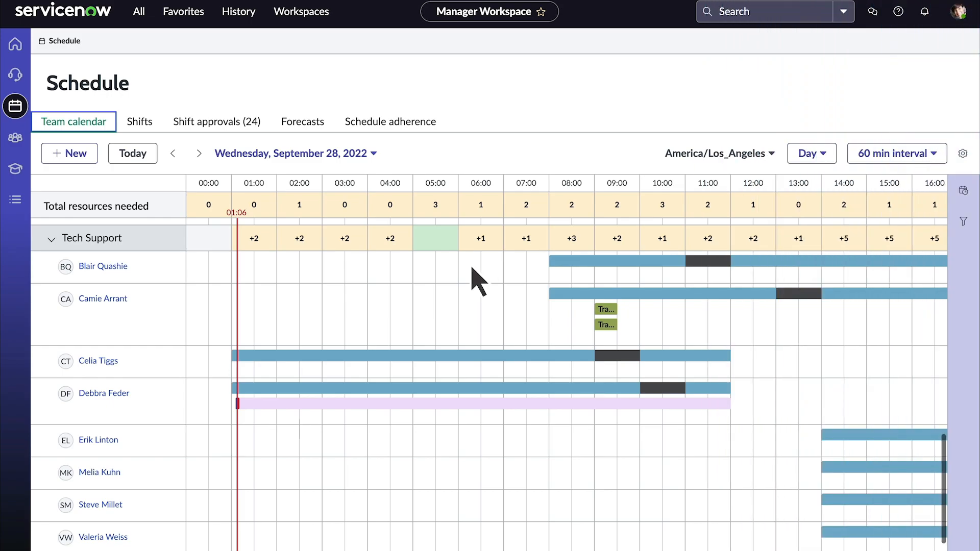
Step: Edit the agent's time worked, moving clock-out from 01:05 to 01:15 for 10 minutes total
left_click(237, 404)
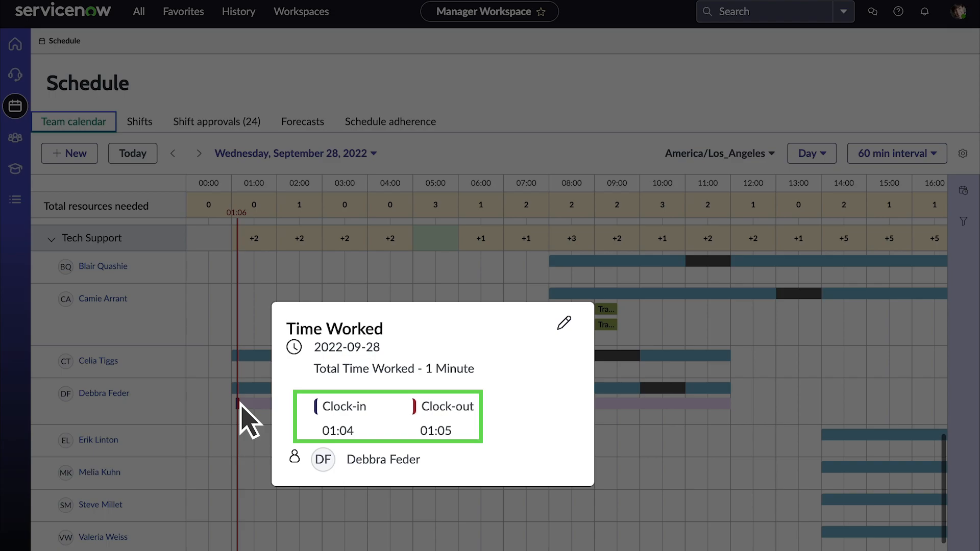
left_click(564, 324)
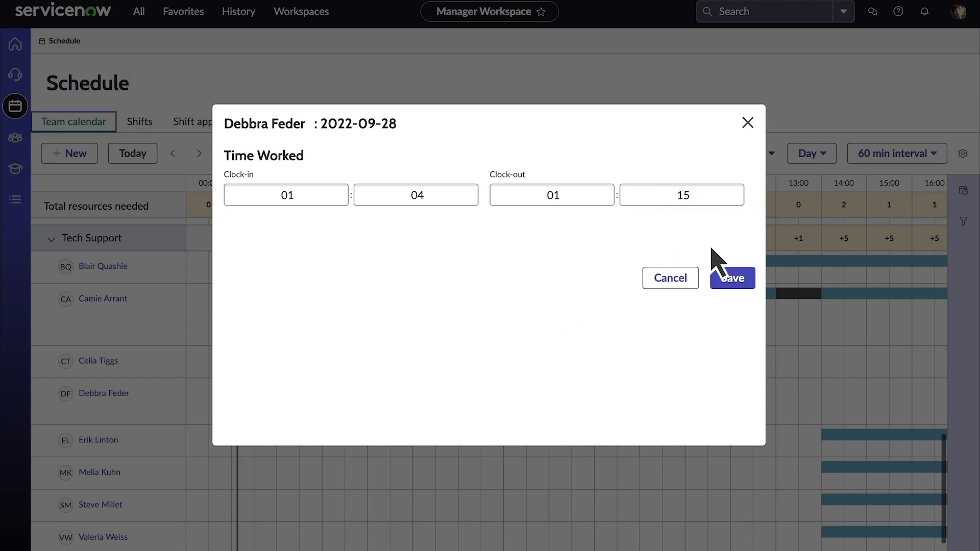
left_click(732, 277)
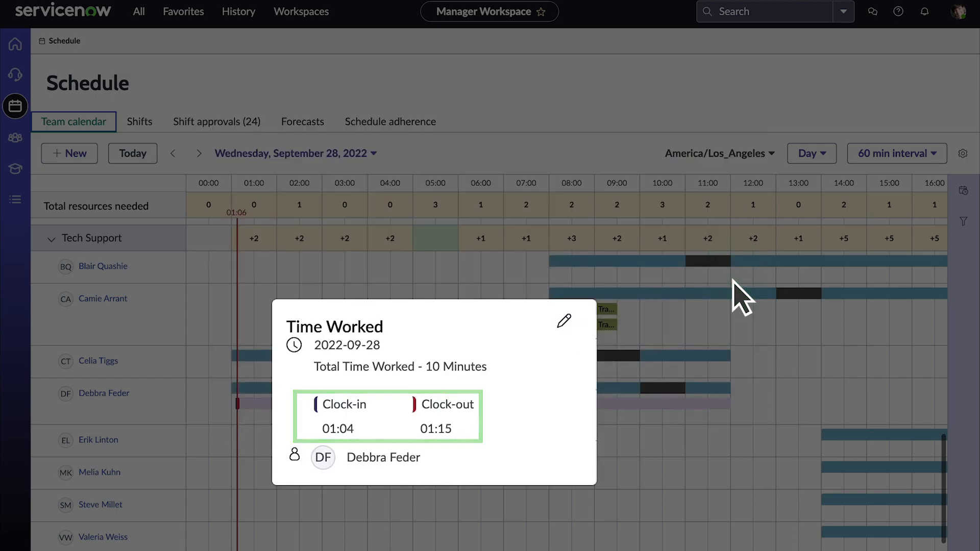
left_click(172, 153)
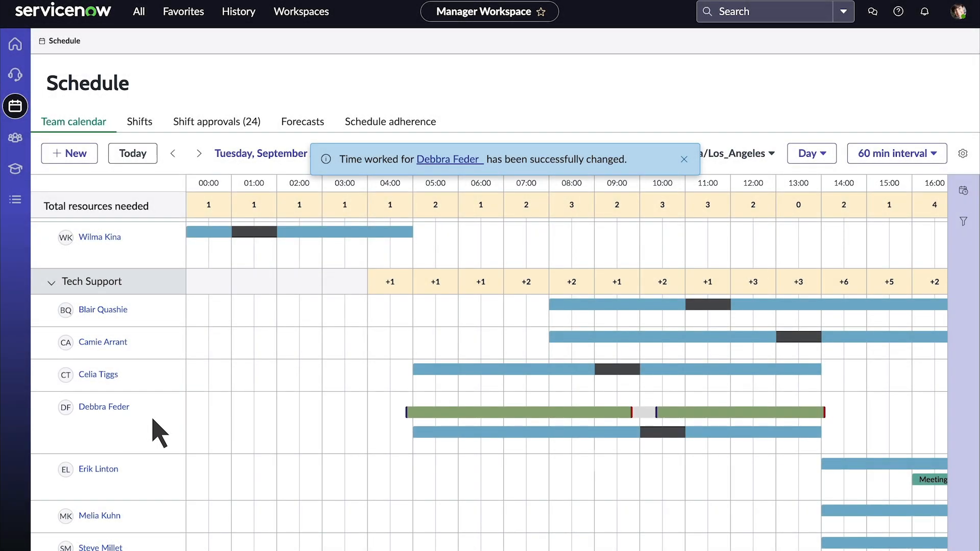
mouse_move(16, 206)
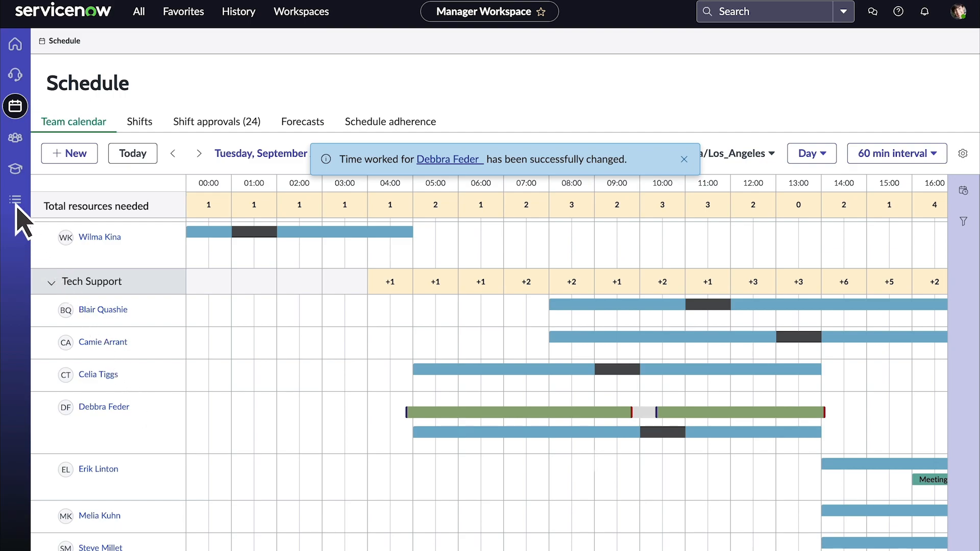
Step: Show the Time attendance list with the agent's 01:04:55 clock-in and 01:15:00 clock-out
left_click(16, 199)
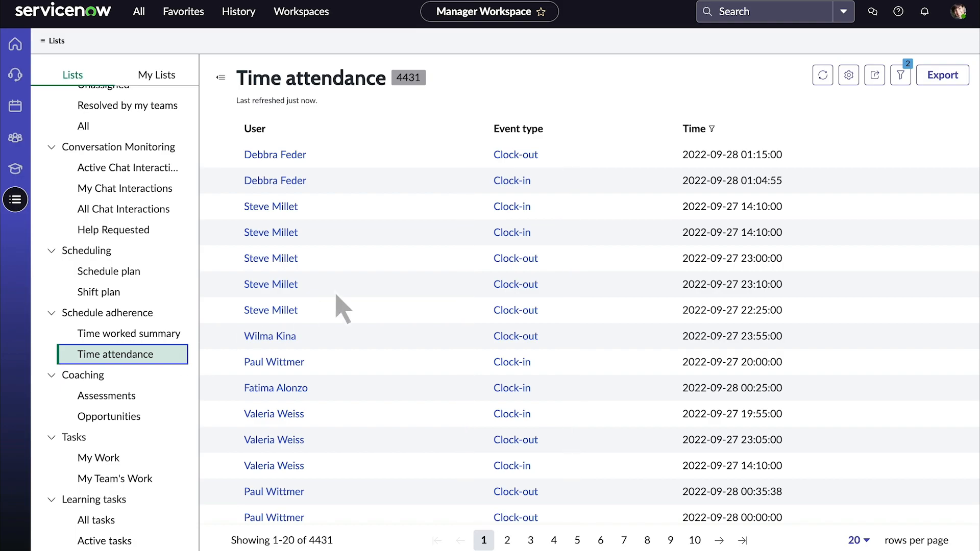
Step: Review the attendance list filters, then switch to the Time worked summary list
left_click(900, 74)
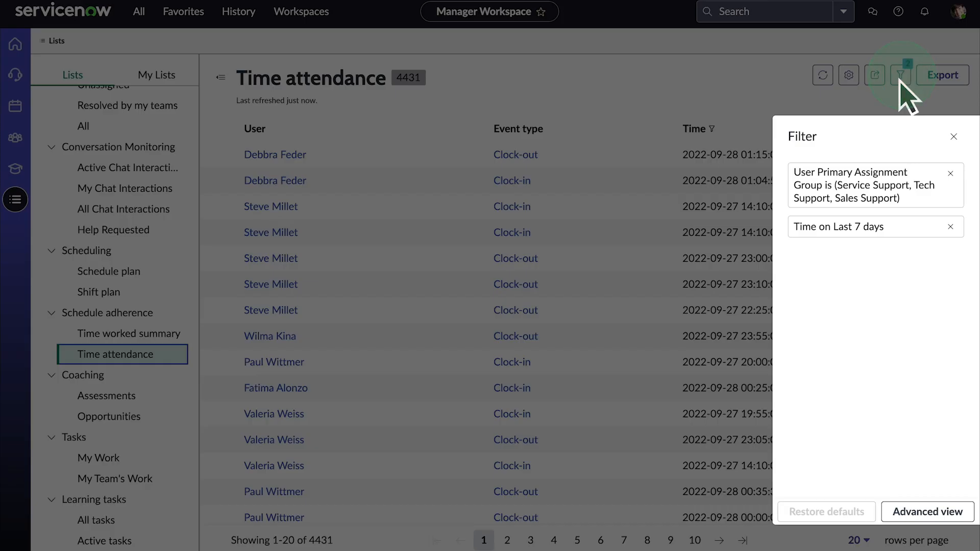
left_click(952, 136)
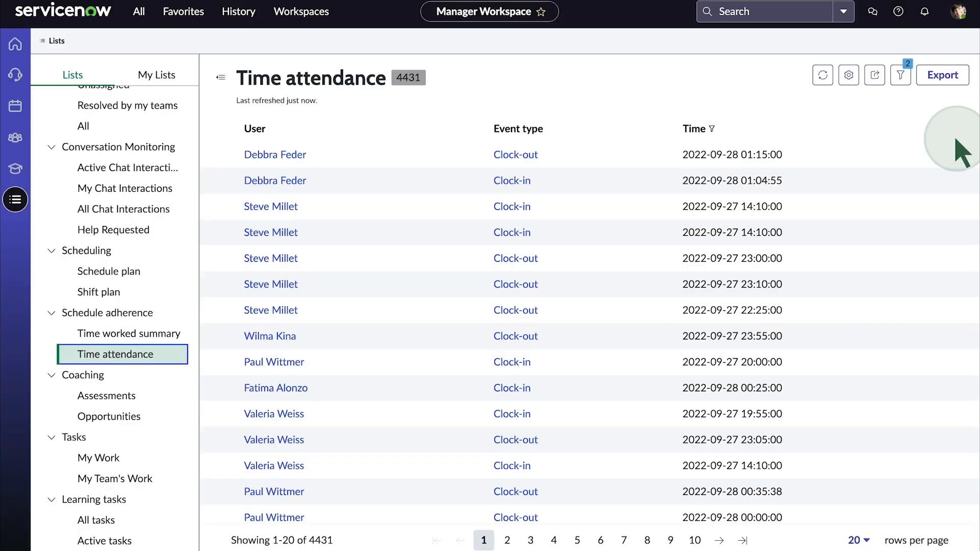
left_click(121, 336)
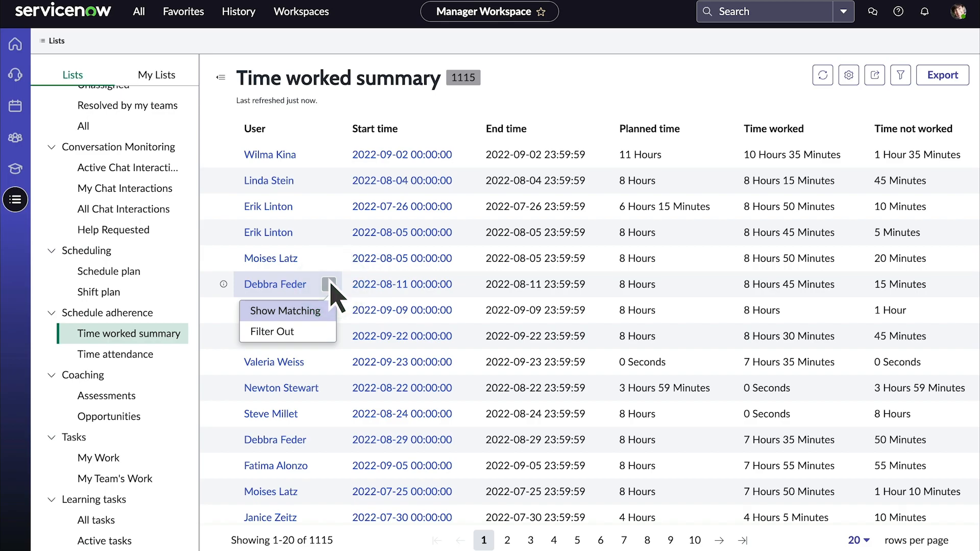
left_click(285, 310)
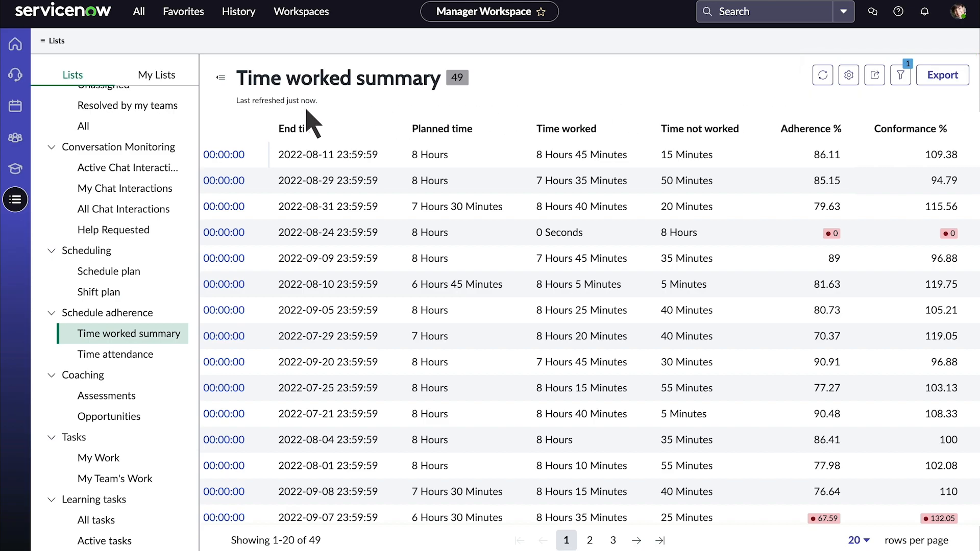
left_click(15, 105)
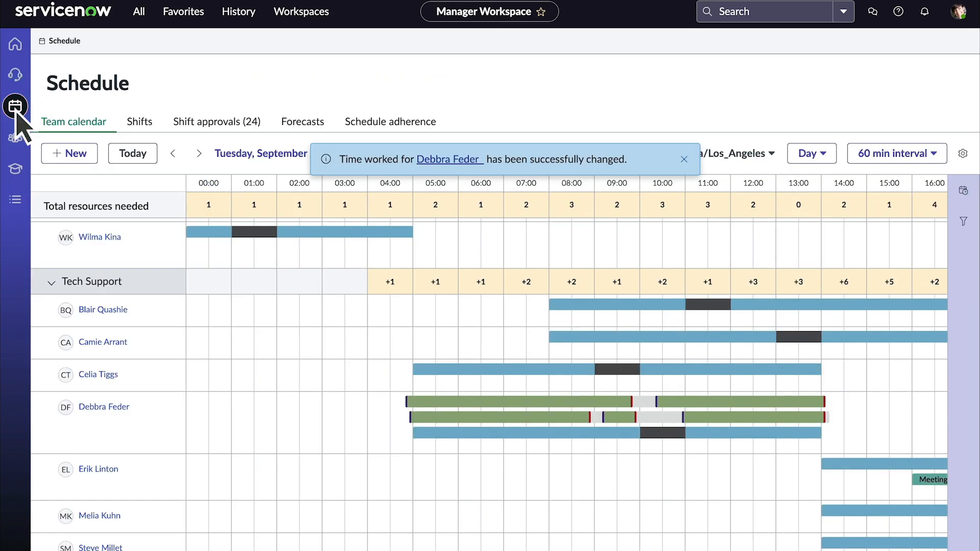
left_click(390, 122)
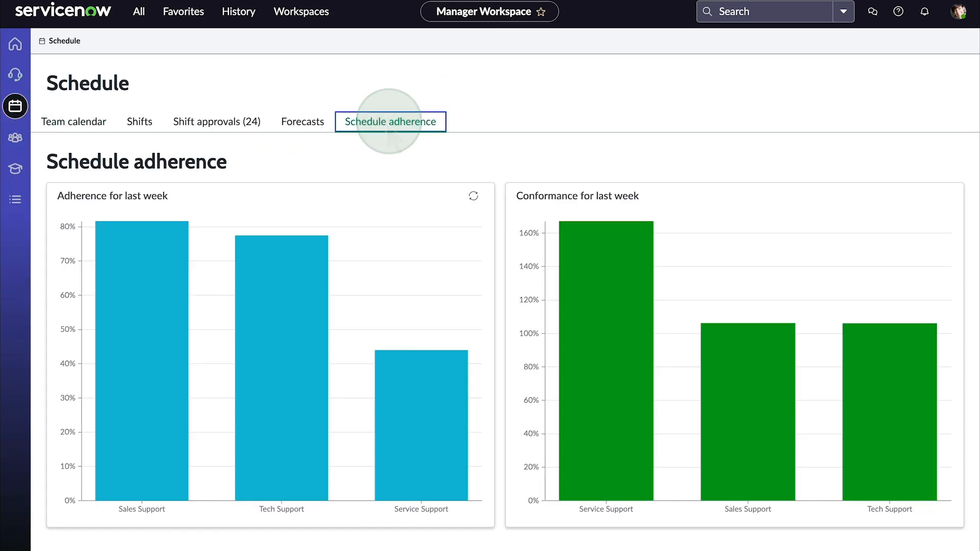